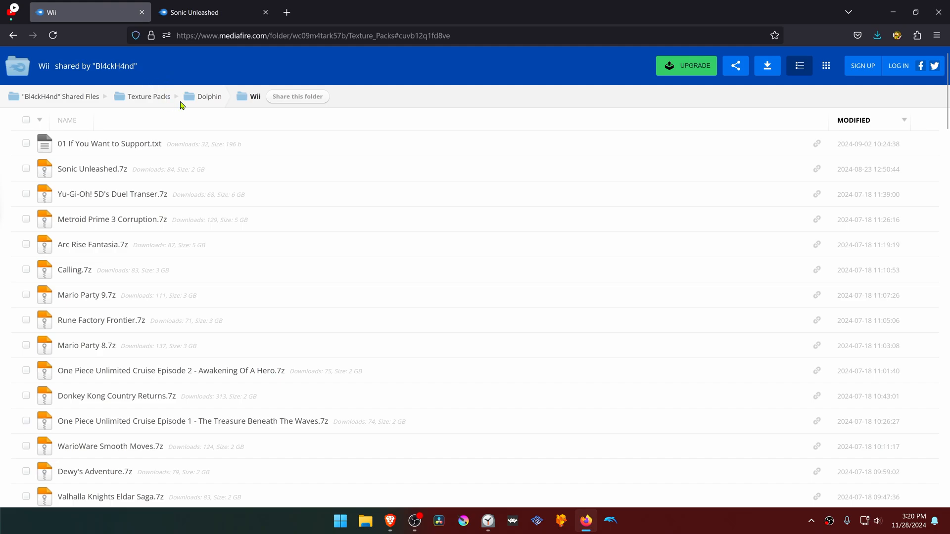
pyautogui.moveTo(248, 105)
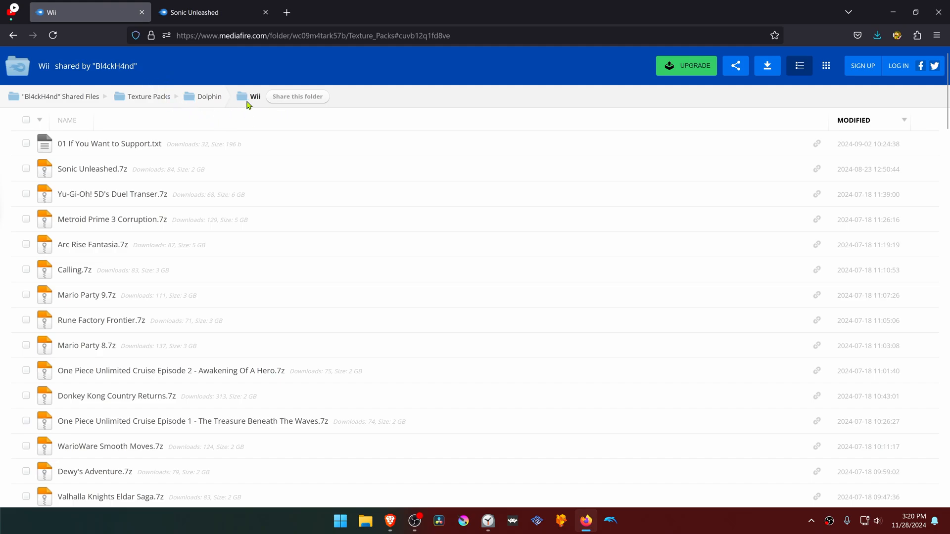
pyautogui.moveTo(119, 162)
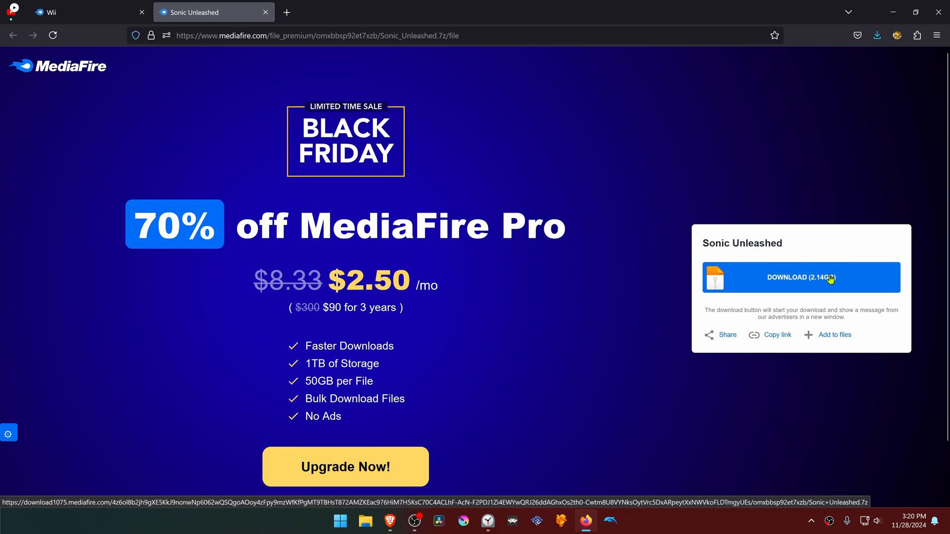
# Step: Start downloading Sonic Unleashed.7z from the MediaFire Wii Texture Packs folder
pyautogui.click(800, 278)
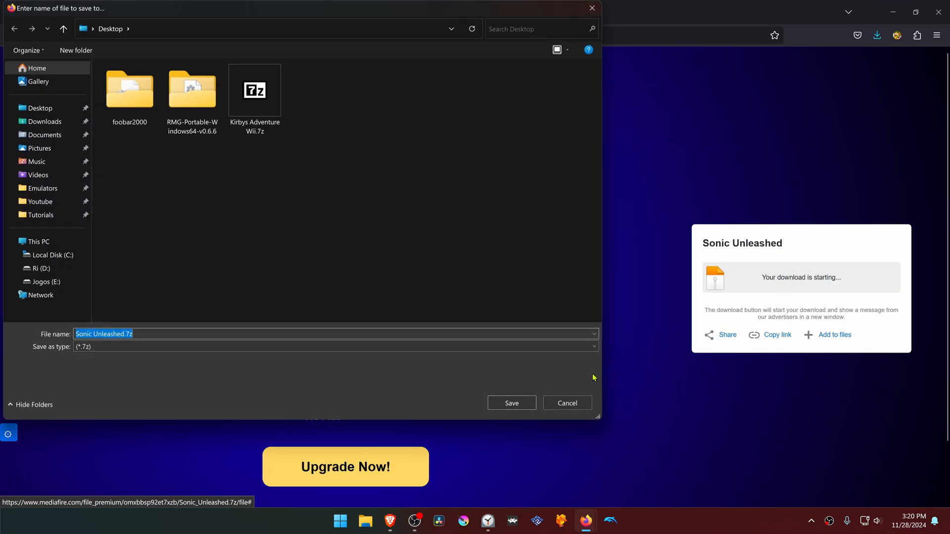
# Step: Save Sonic Unleashed.7z to the Desktop and extract it there with 7-Zip Extract Here
pyautogui.click(510, 403)
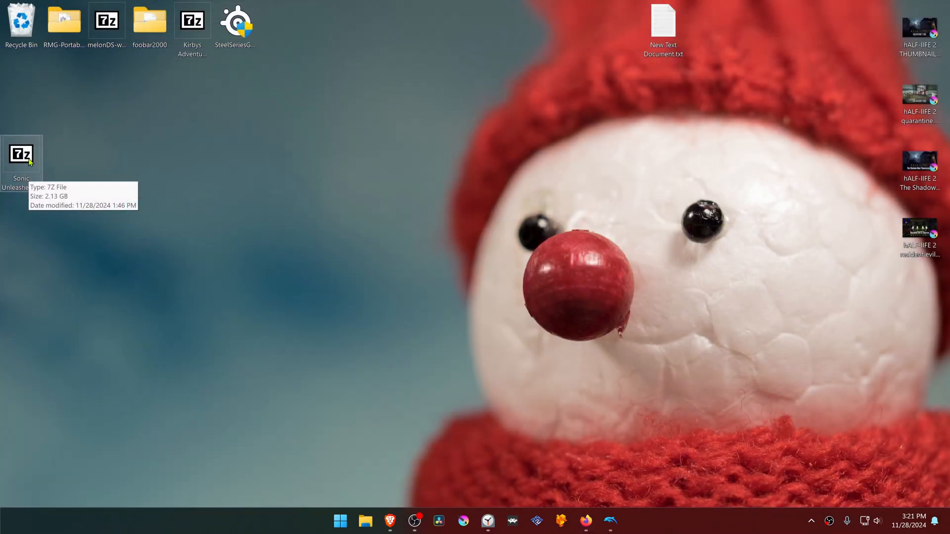
pyautogui.moveTo(79, 109)
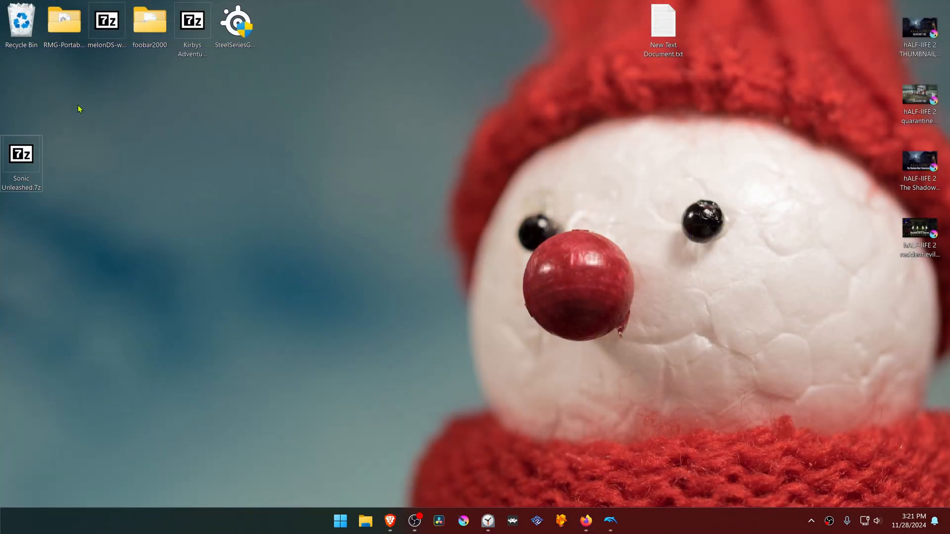
pyautogui.moveTo(40, 222)
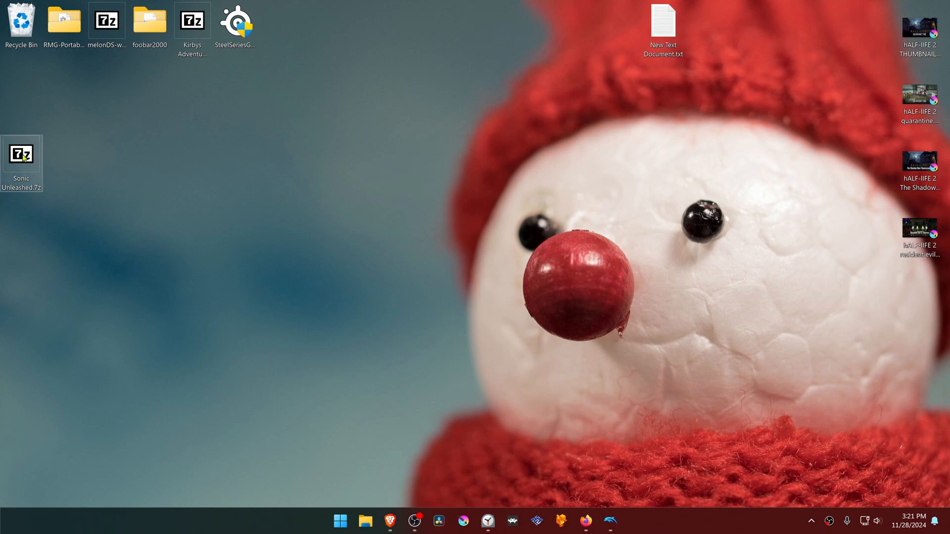
pyautogui.rightClick(21, 155)
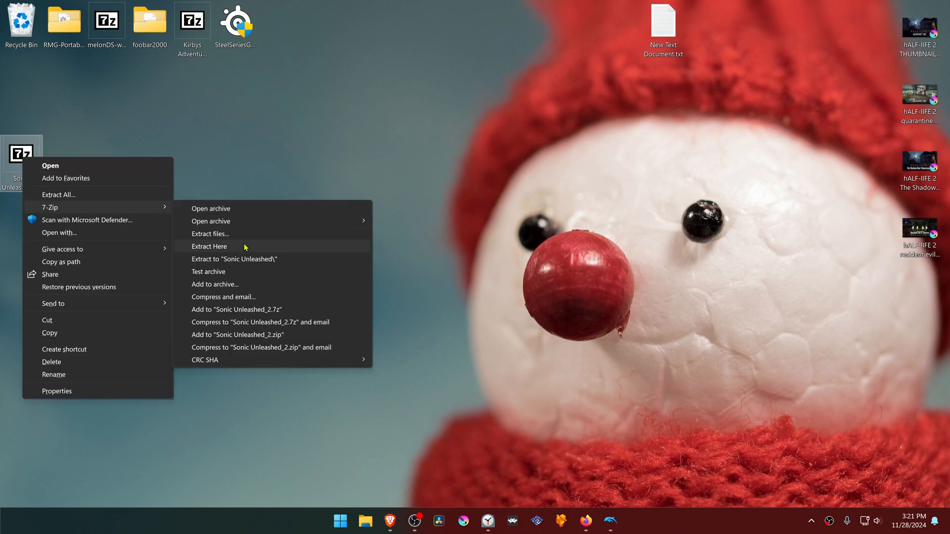
pyautogui.click(209, 246)
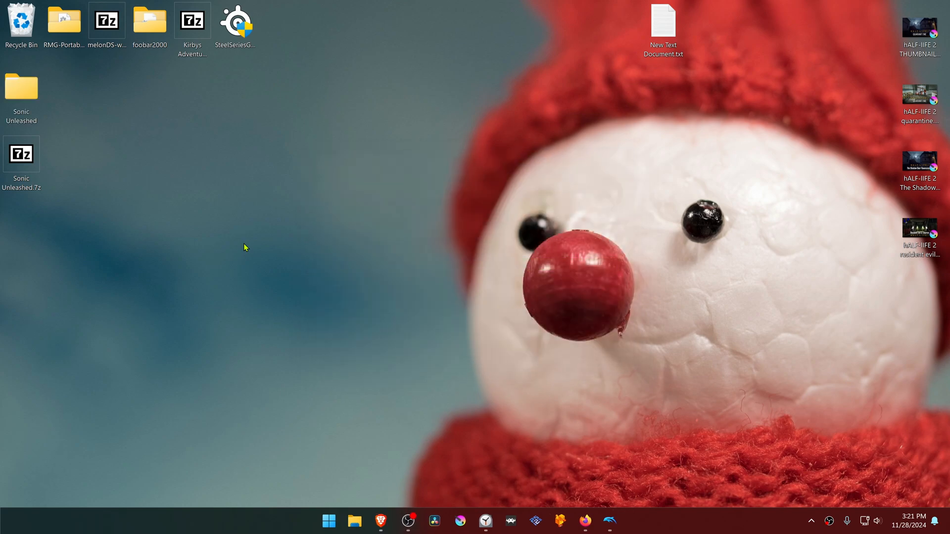
# Step: Copy the RSVE8P folder and paste it into Dolphin's User\Load\Textures folder
pyautogui.doubleClick(21, 87)
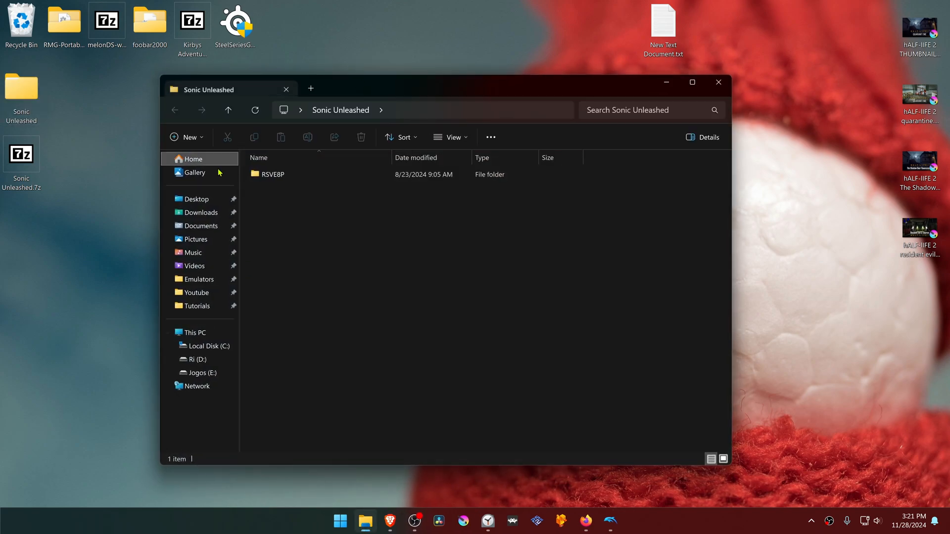
pyautogui.rightClick(272, 175)
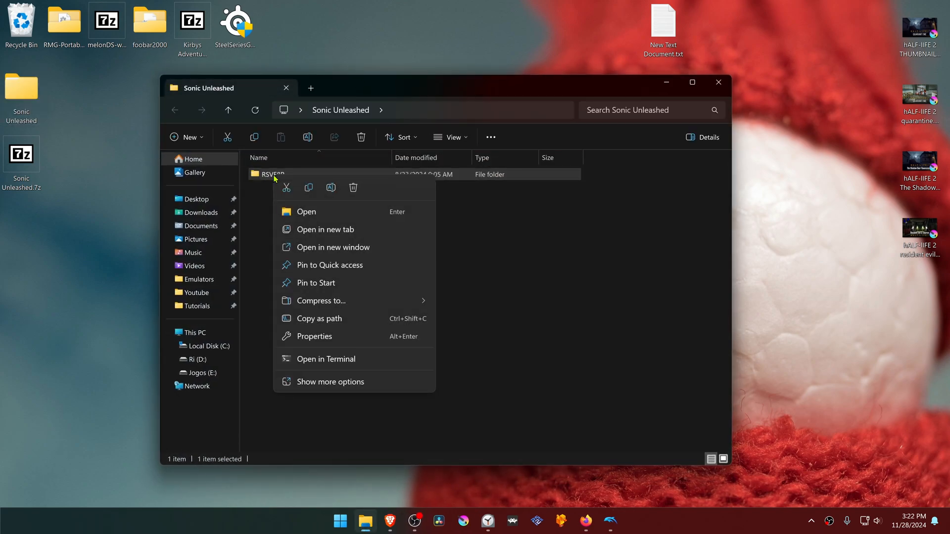
pyautogui.click(617, 487)
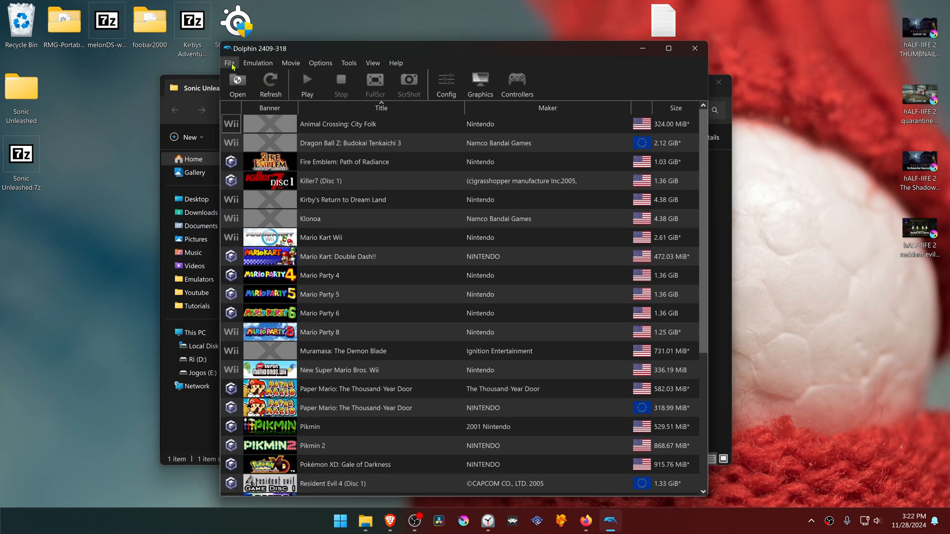
pyautogui.moveTo(288, 132)
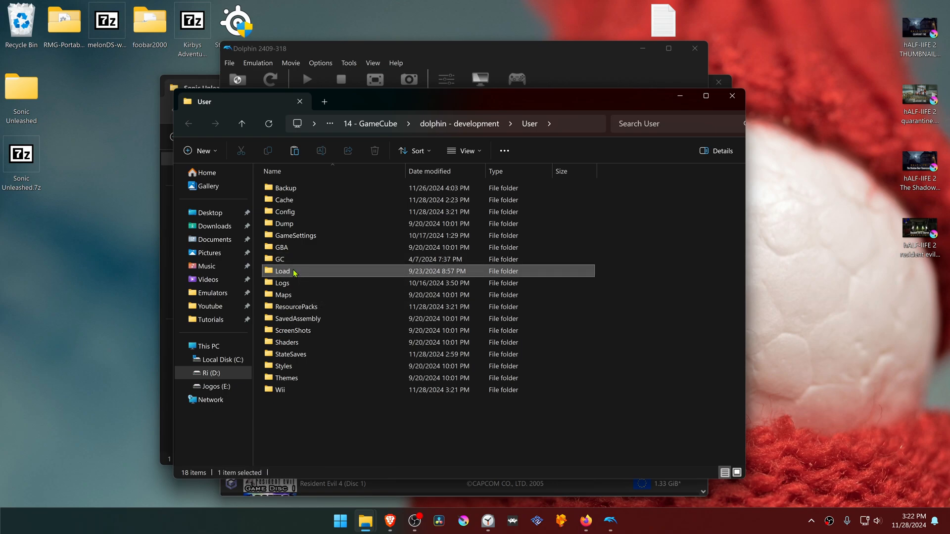
pyautogui.doubleClick(283, 270)
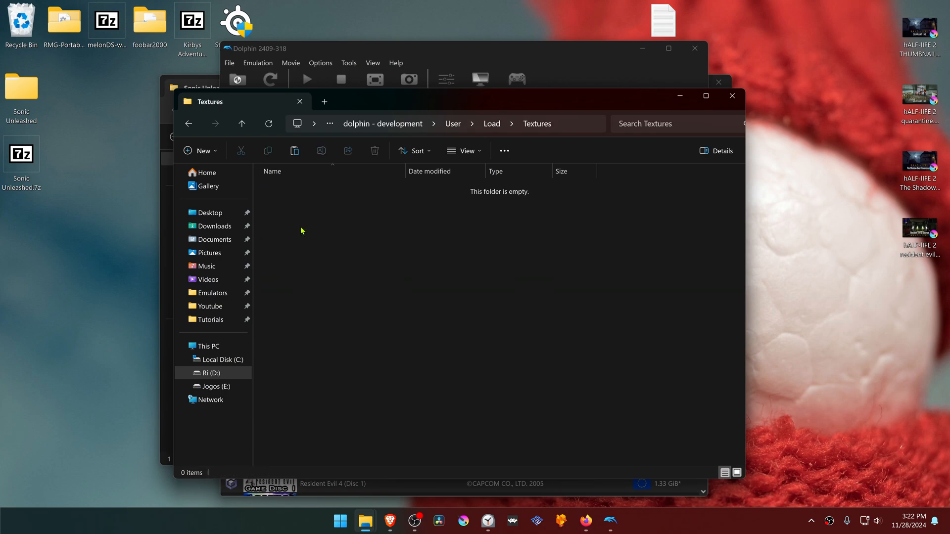
pyautogui.moveTo(427, 281)
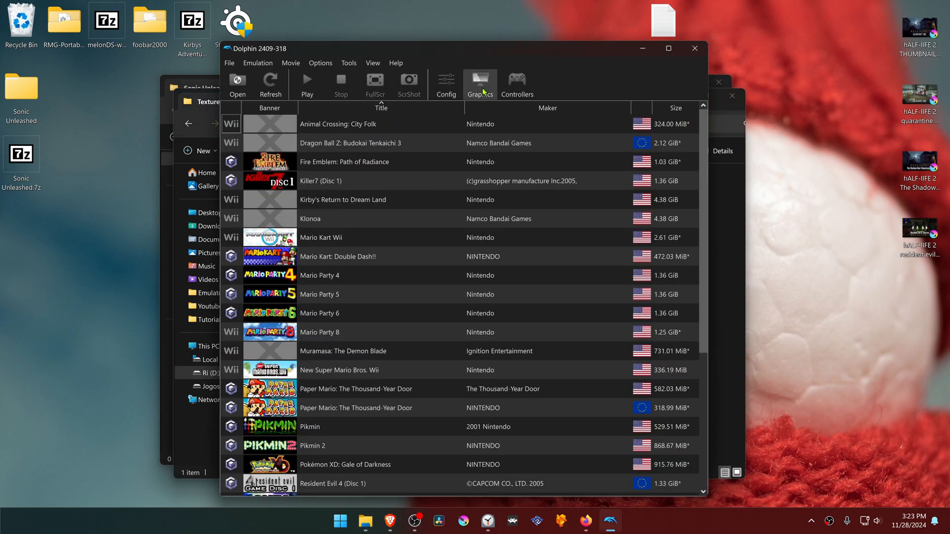
# Step: In Graphics settings, set internal resolution to 6x Native and enable Load Custom Textures
pyautogui.click(480, 84)
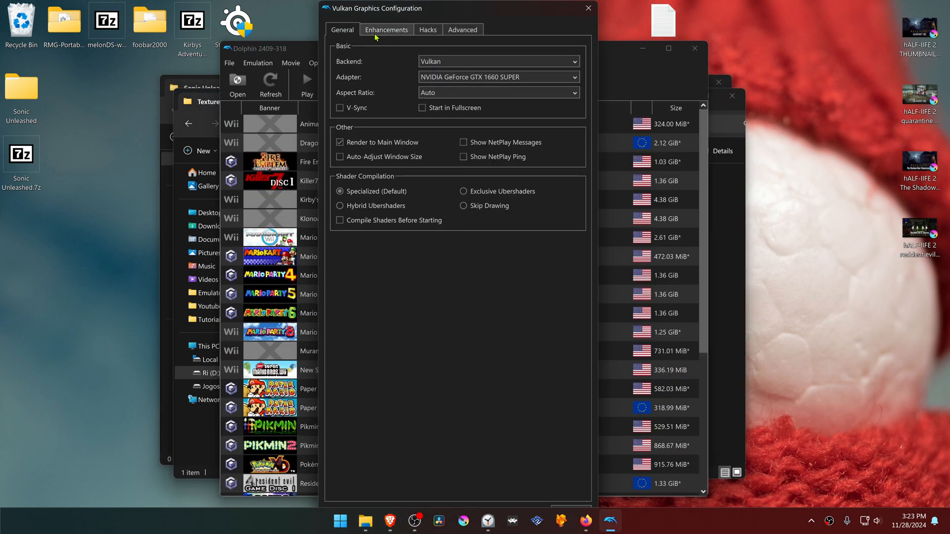
pyautogui.click(386, 29)
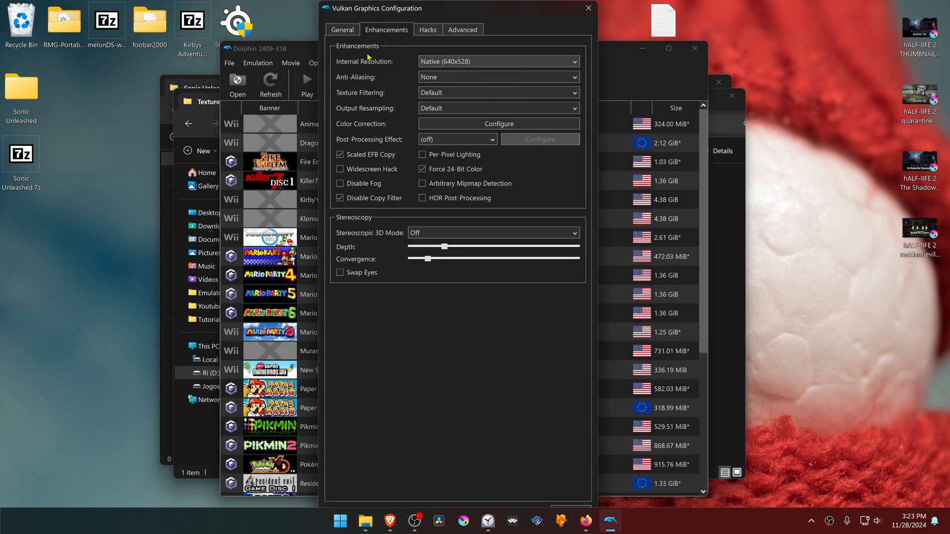
pyautogui.click(497, 61)
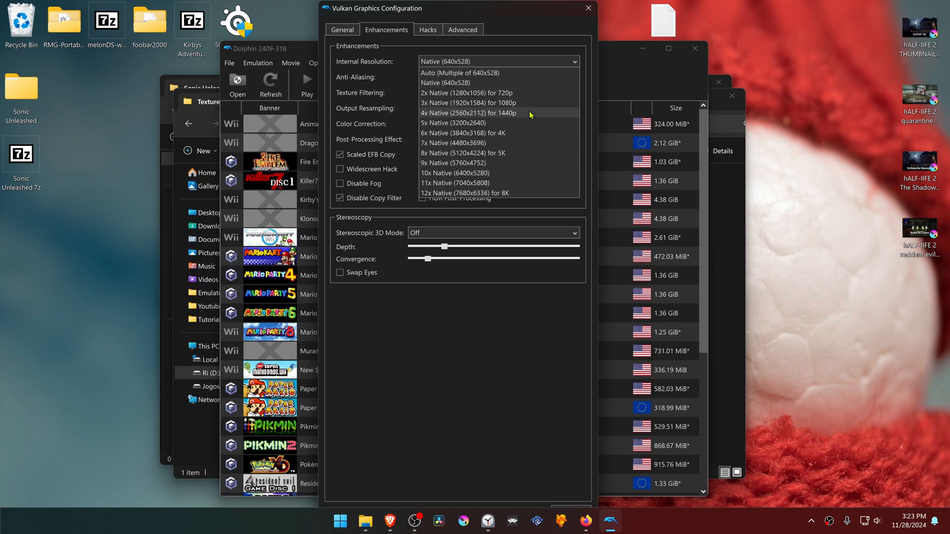
pyautogui.moveTo(524, 136)
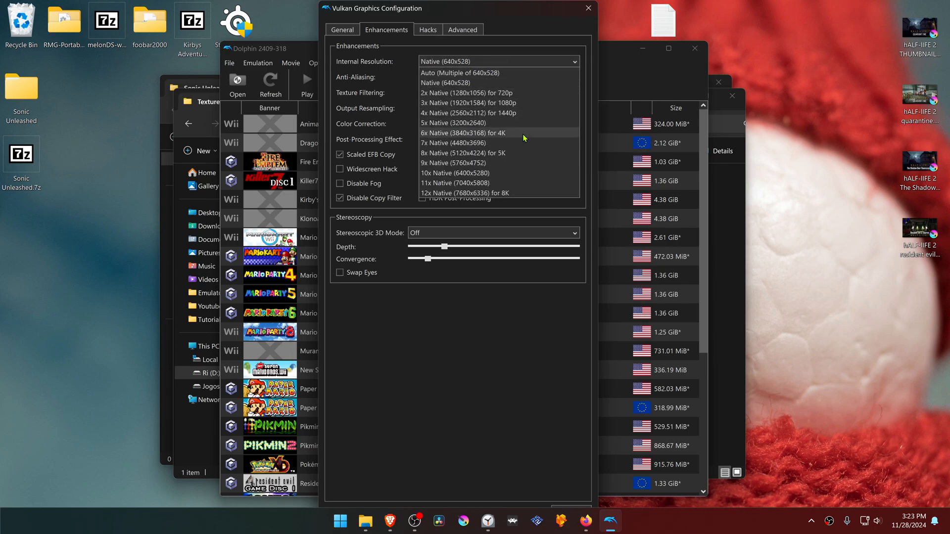
pyautogui.click(463, 30)
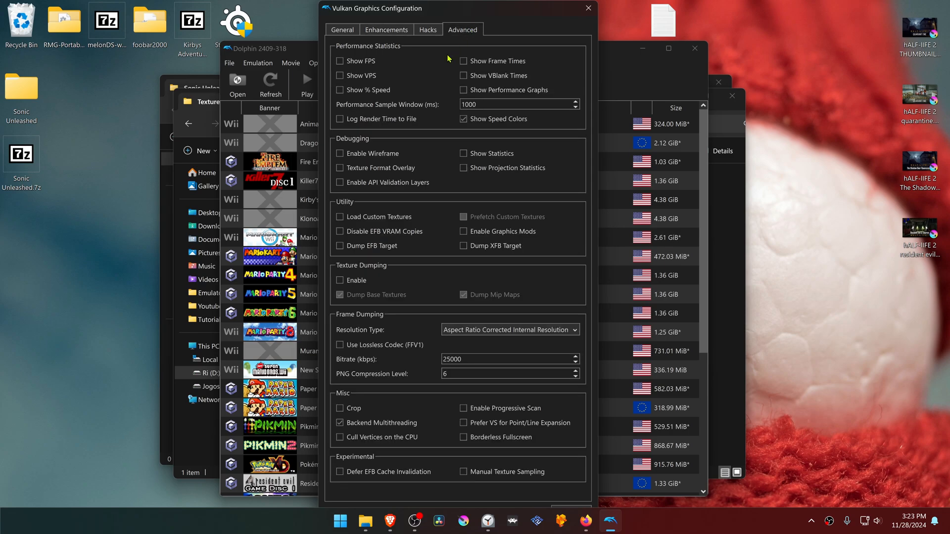
pyautogui.moveTo(359, 224)
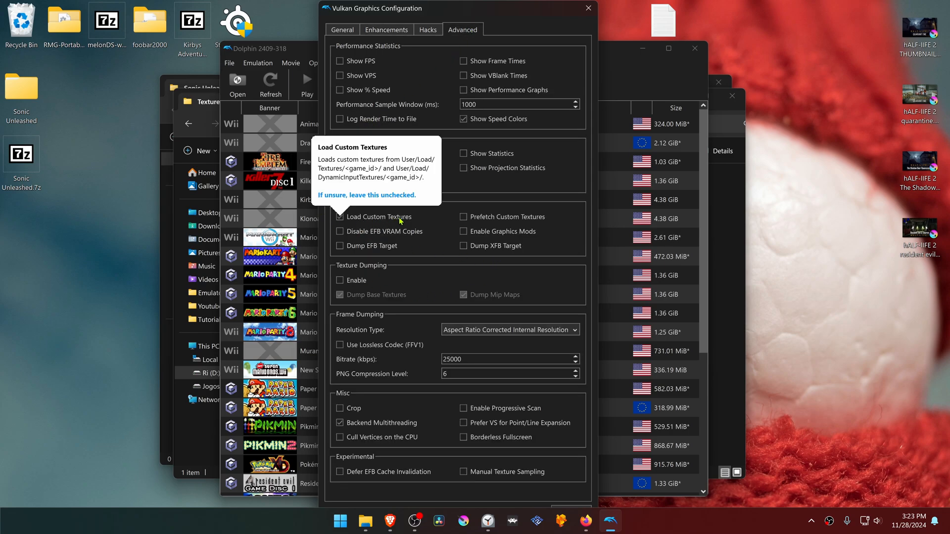
pyautogui.click(587, 8)
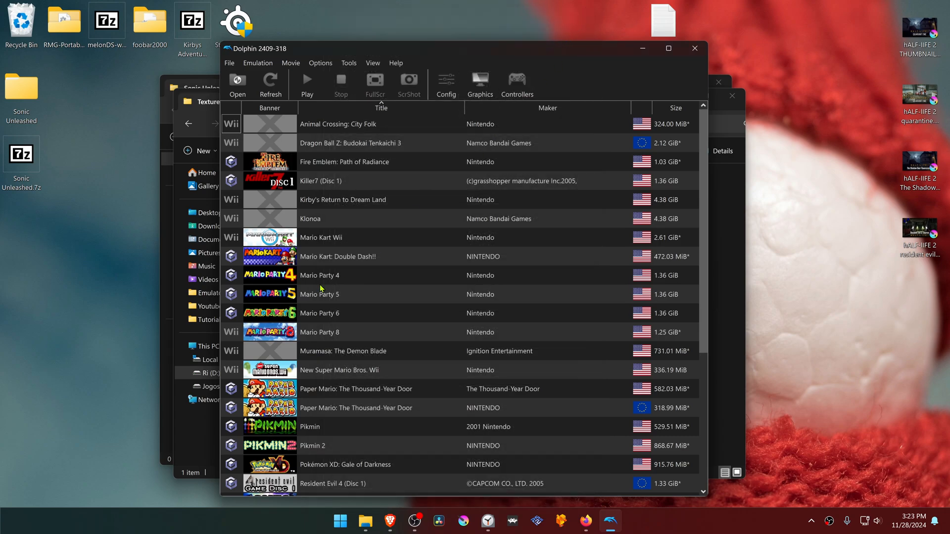
# Step: Launch Sonic Unleashed from the game list, loading 3585 custom textures
pyautogui.scroll(-3)
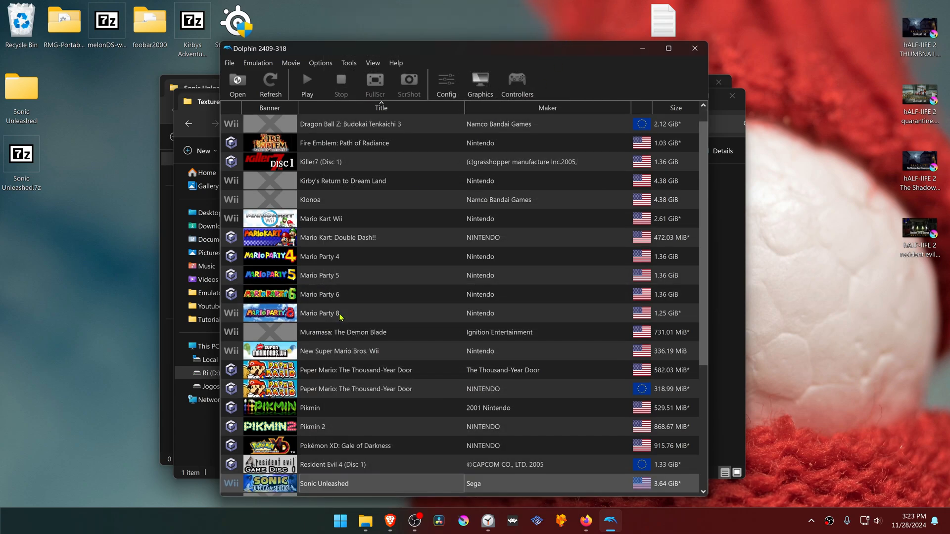
pyautogui.moveTo(362, 490)
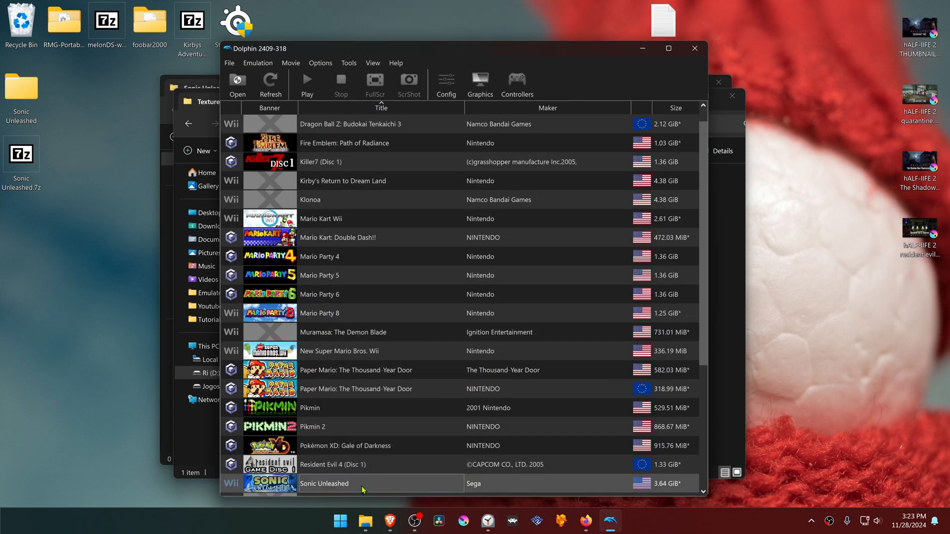
pyautogui.doubleClick(324, 483)
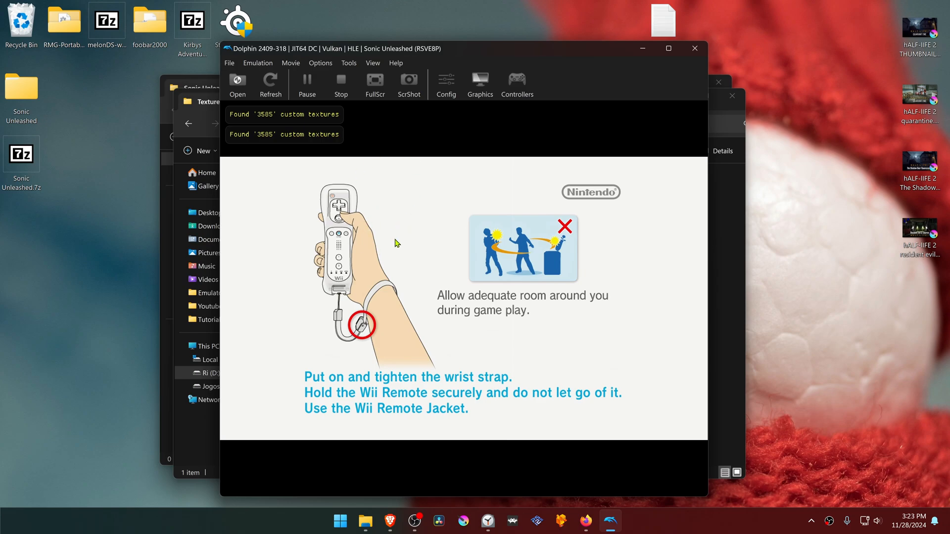
pyautogui.moveTo(439, 113)
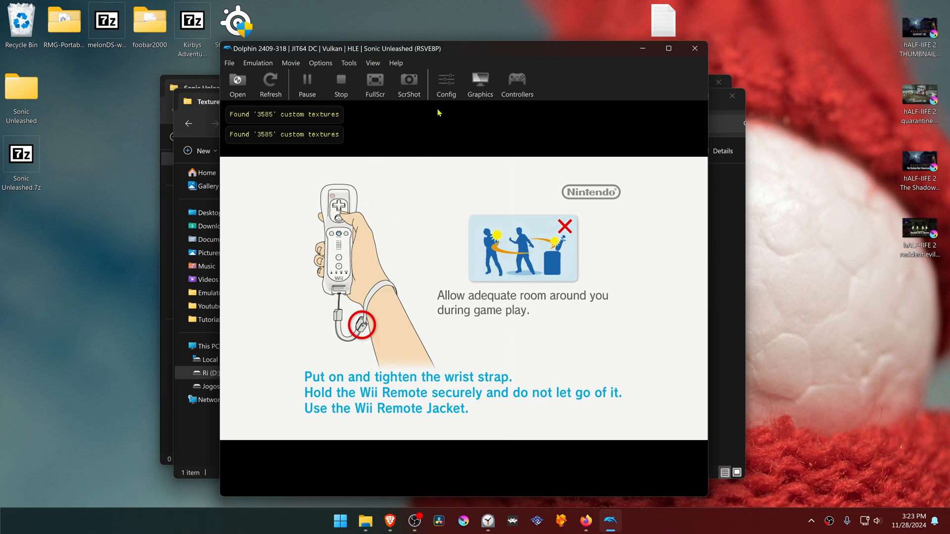